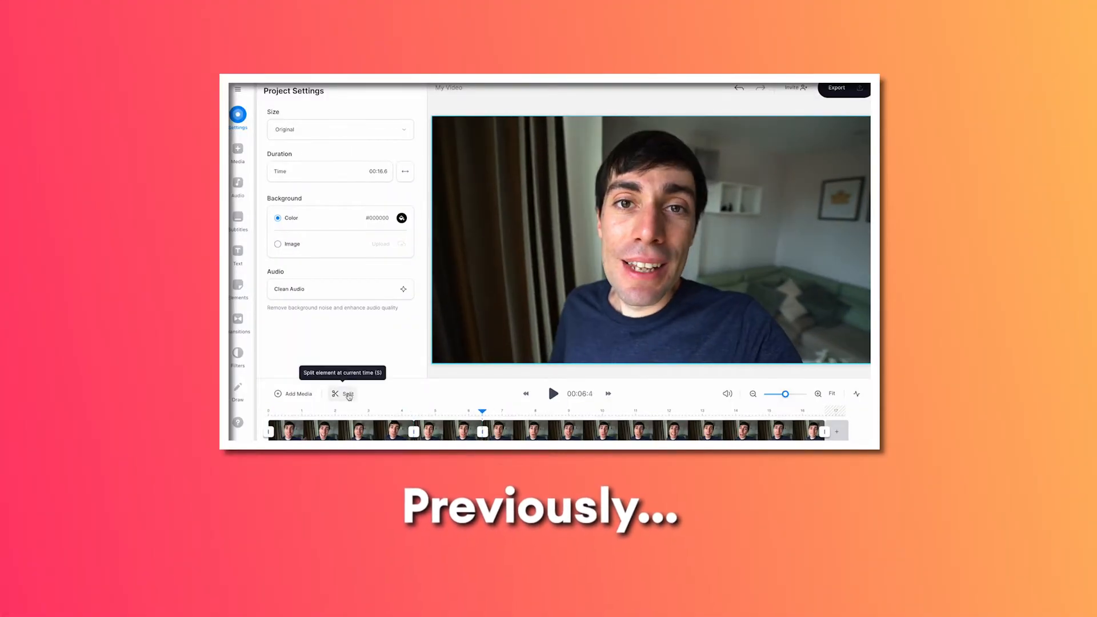
- Open and dismiss the collaborator invitation without adding an e-mail address
{"action": "left_click", "coordinate": [238, 221]}
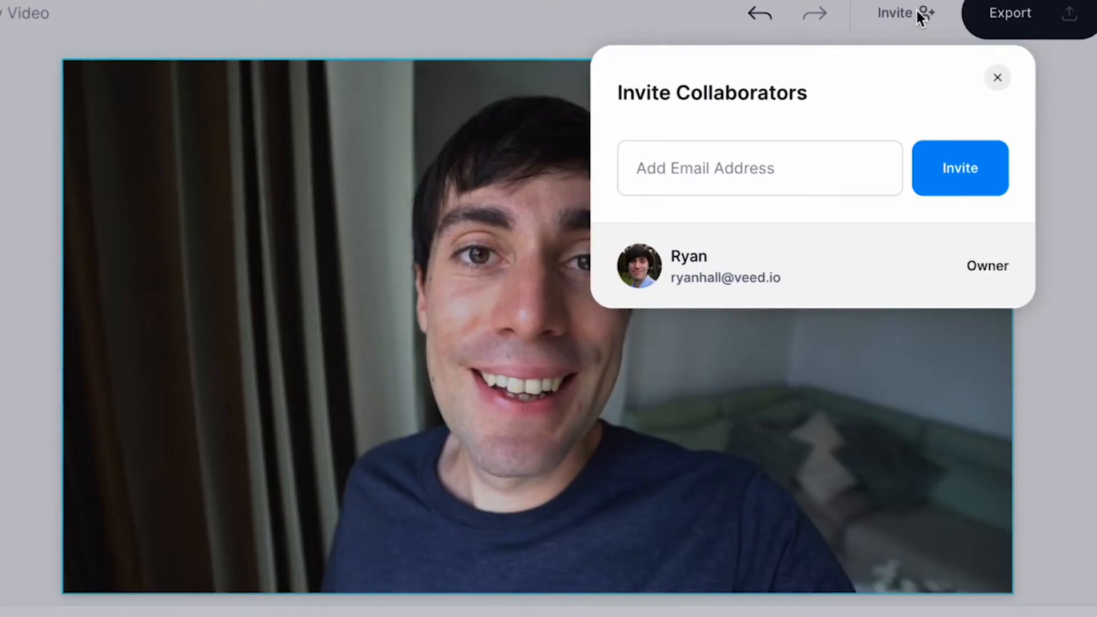
{"action": "left_click", "coordinate": [759, 168]}
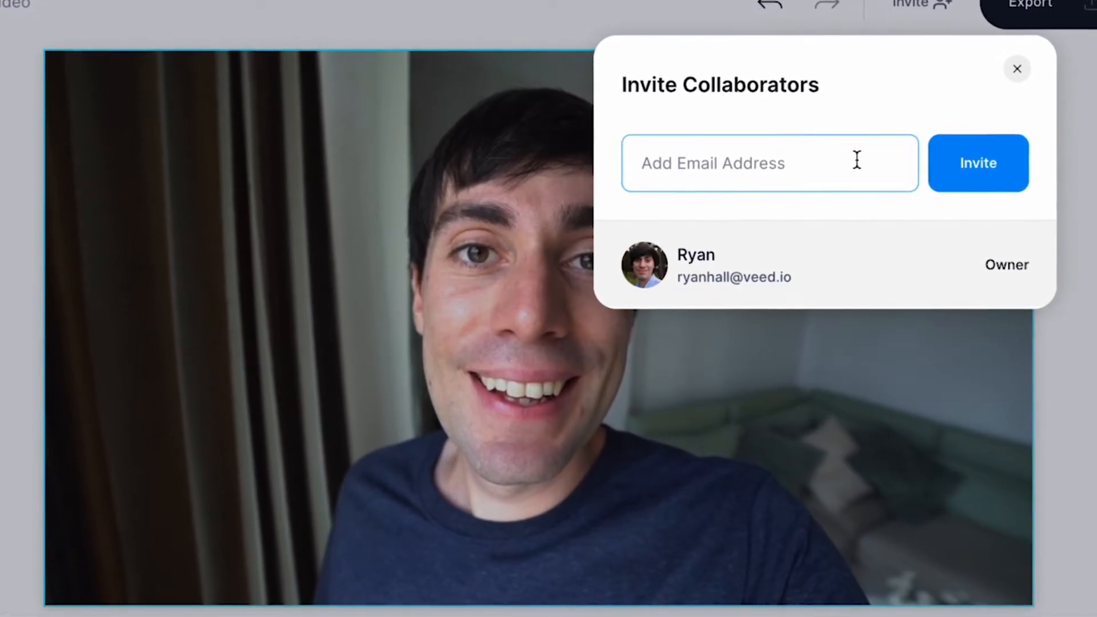
{"action": "left_click", "coordinate": [1016, 69]}
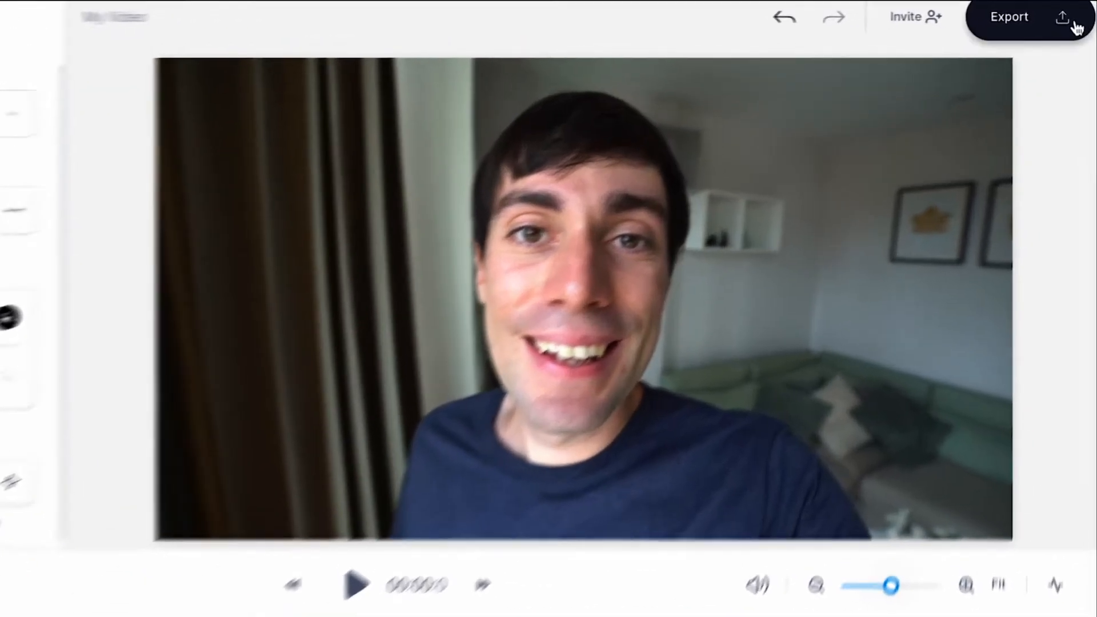
- Export the video with the HD quality preset and burned-in subtitles
{"action": "left_click", "coordinate": [1009, 16]}
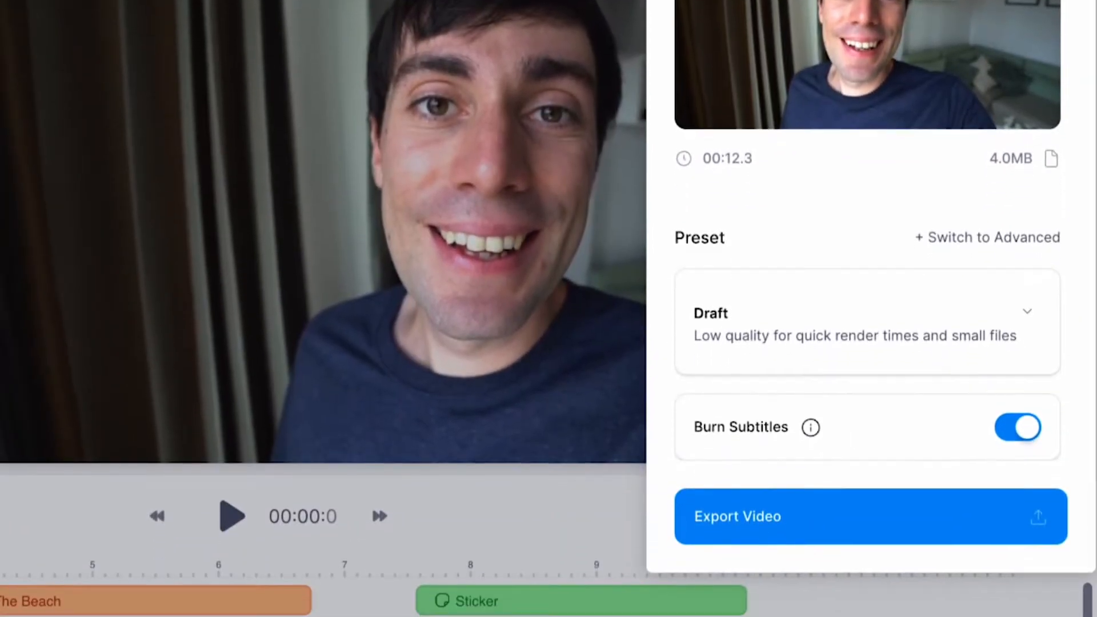
{"action": "left_click", "coordinate": [866, 321]}
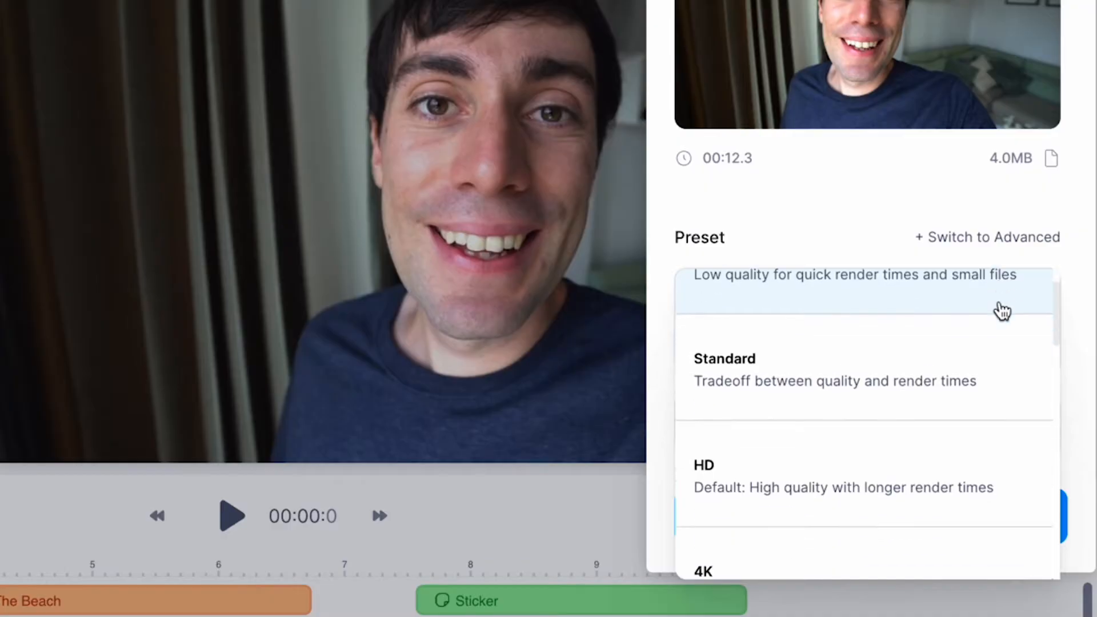
{"action": "scroll", "scroll_direction": "down", "scroll_amount": 3}
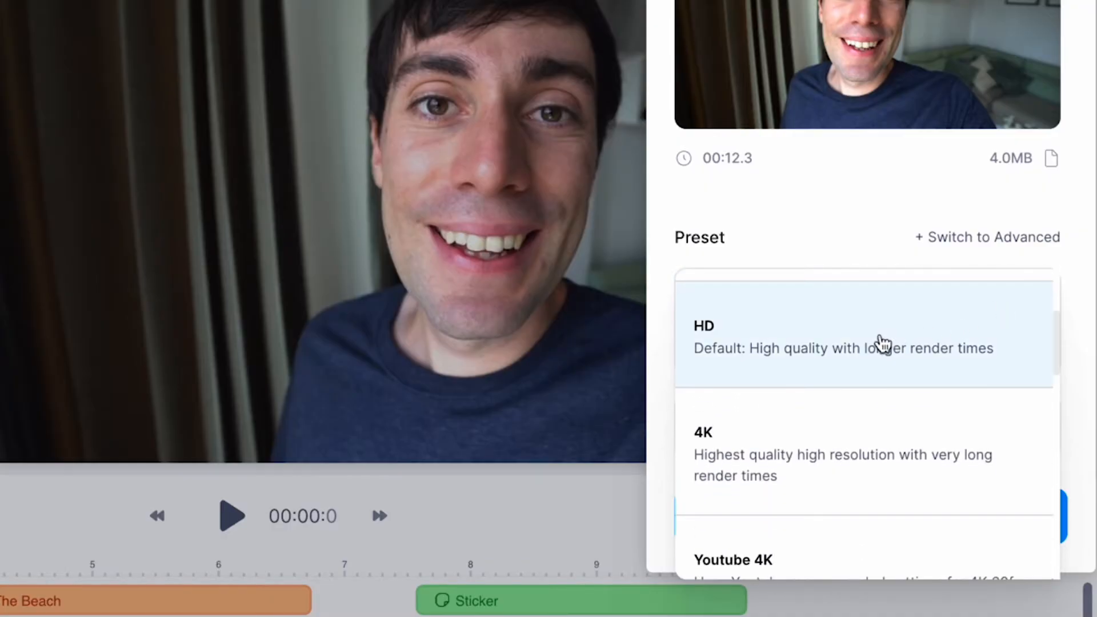
{"action": "left_click", "coordinate": [865, 336]}
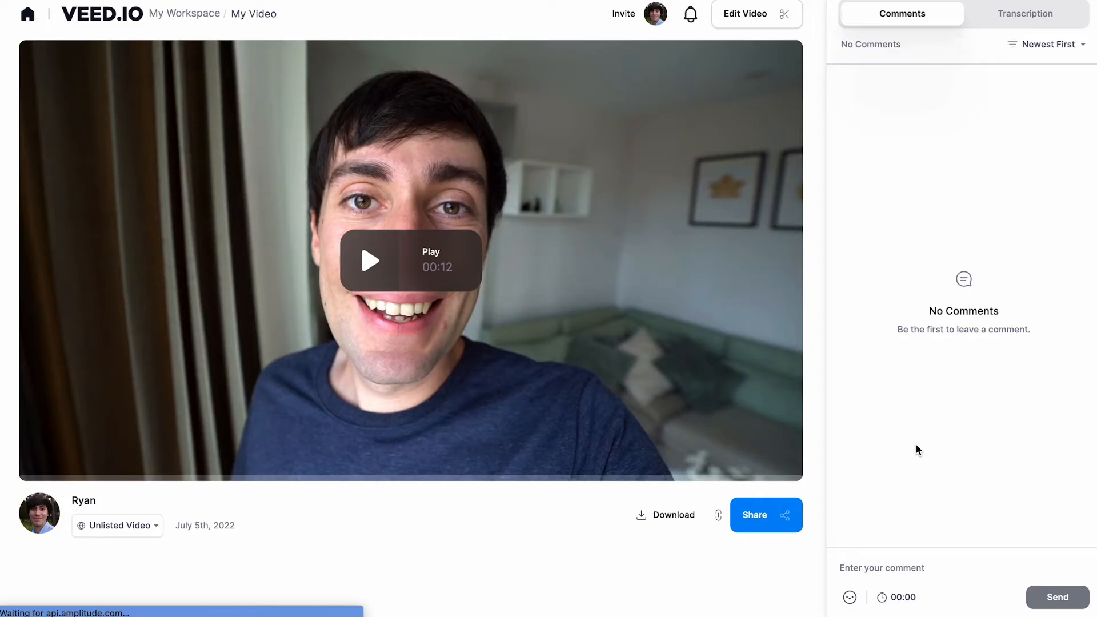
- Play the exported 12-second subtitled video through to the end
{"action": "left_click", "coordinate": [370, 261]}
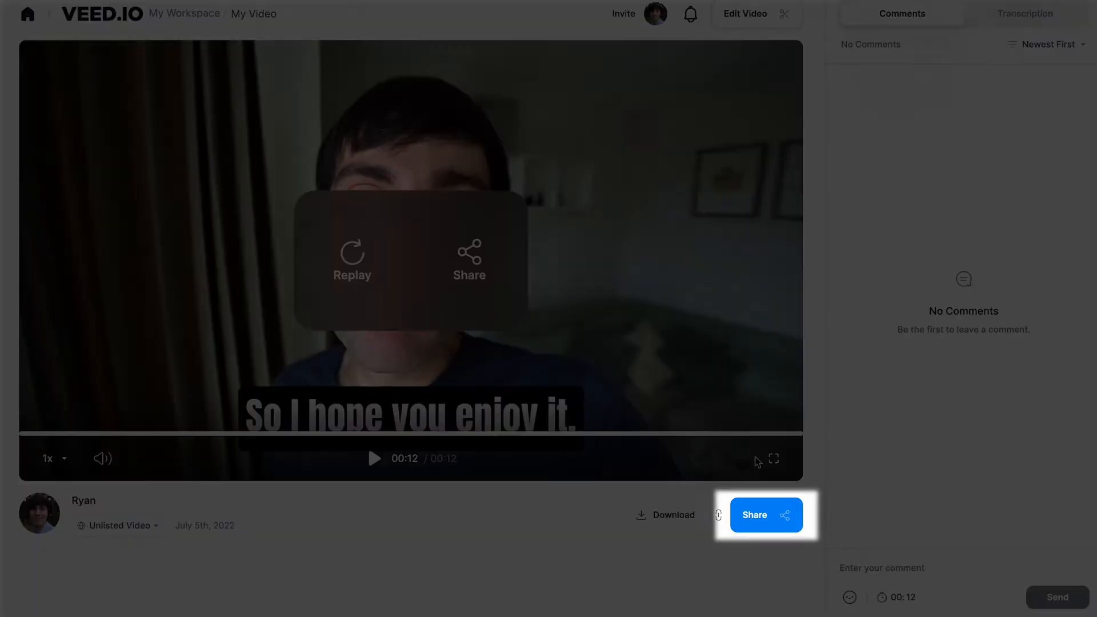
- Switch the video to private and back to unlisted, then copy its share link
{"action": "left_click", "coordinate": [764, 514]}
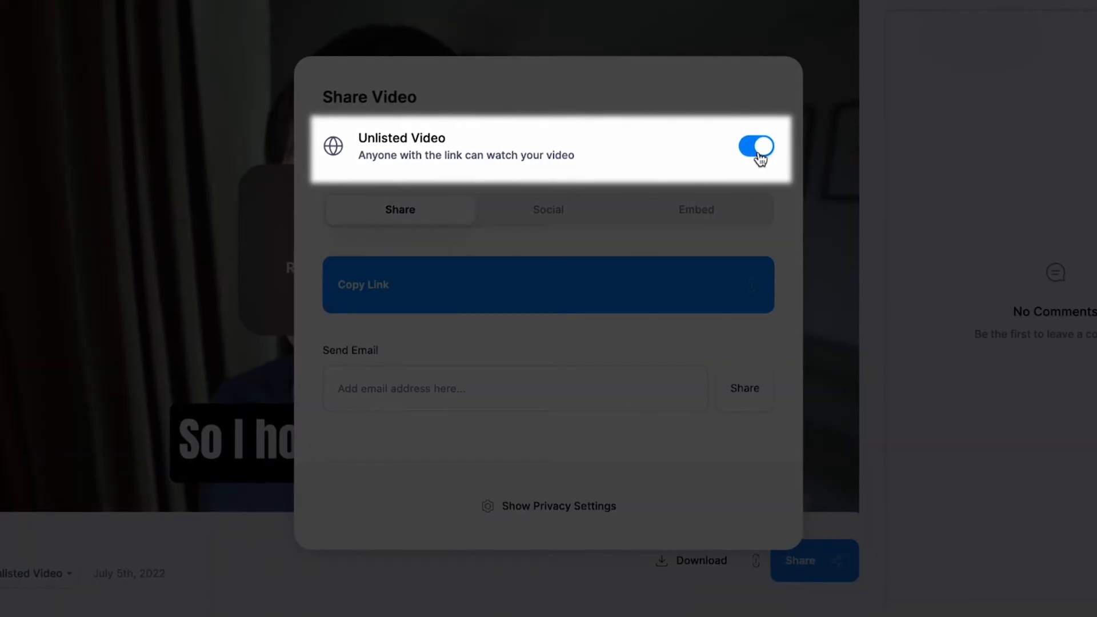
{"action": "left_click", "coordinate": [755, 146]}
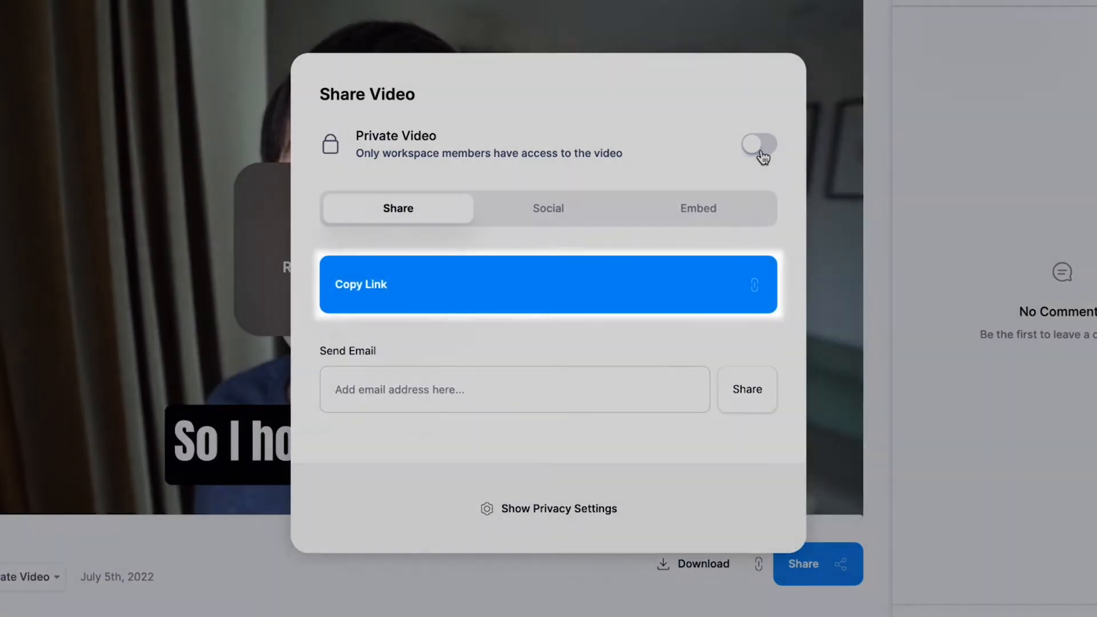
{"action": "left_click", "coordinate": [760, 144]}
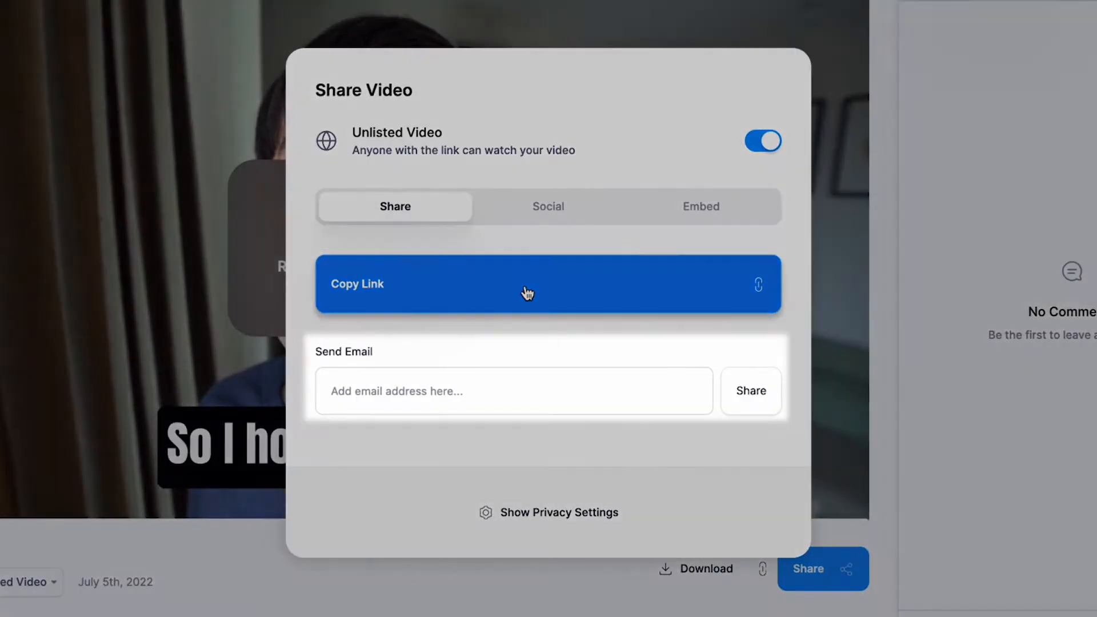
{"action": "left_click", "coordinate": [512, 391]}
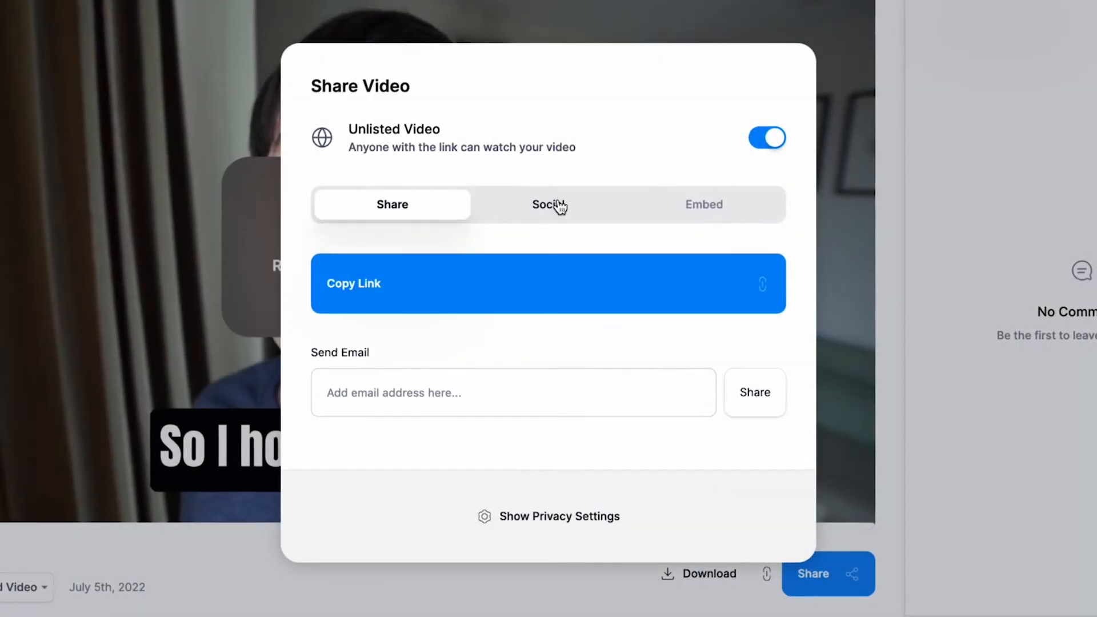
- Review the Social and Embed sharing options in the Share Video dialog
{"action": "left_click", "coordinate": [548, 205]}
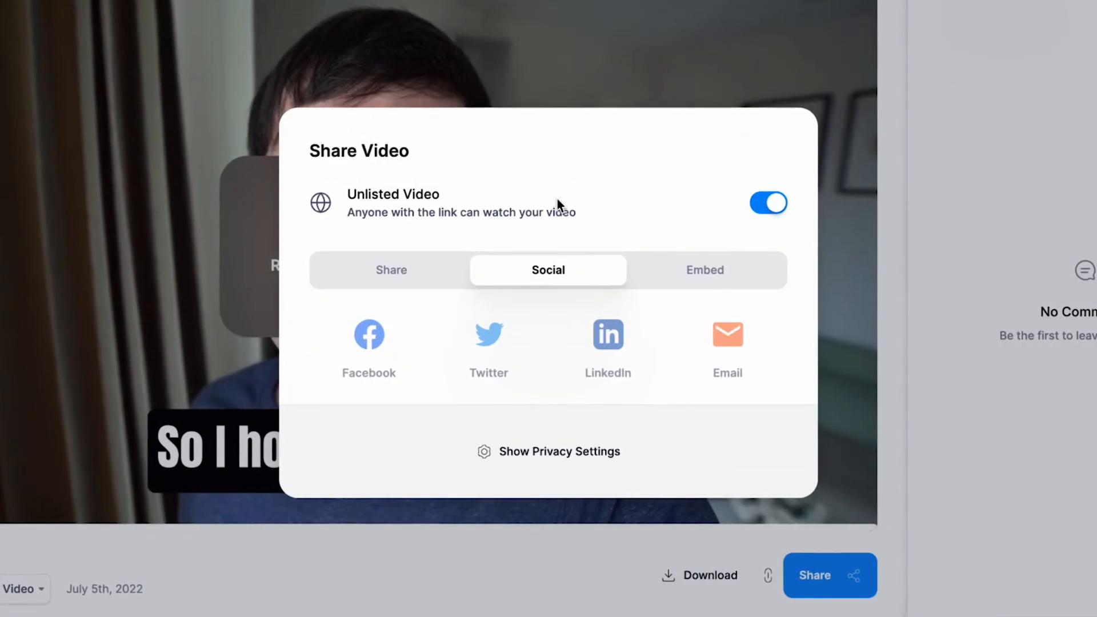
{"action": "mouse_move", "coordinate": [733, 273]}
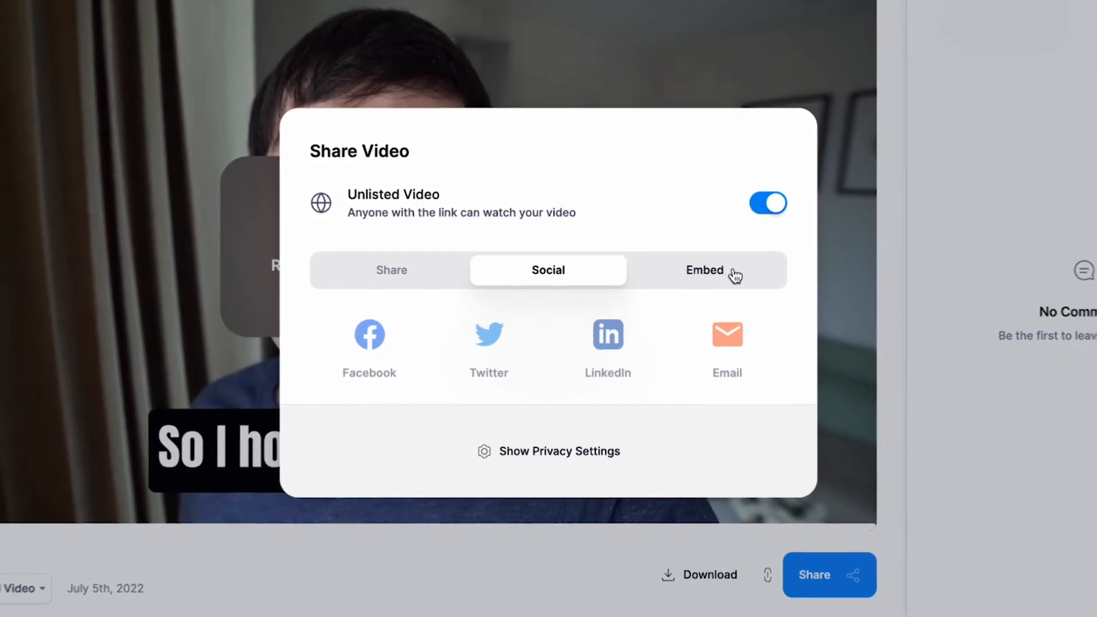
{"action": "left_click", "coordinate": [704, 270]}
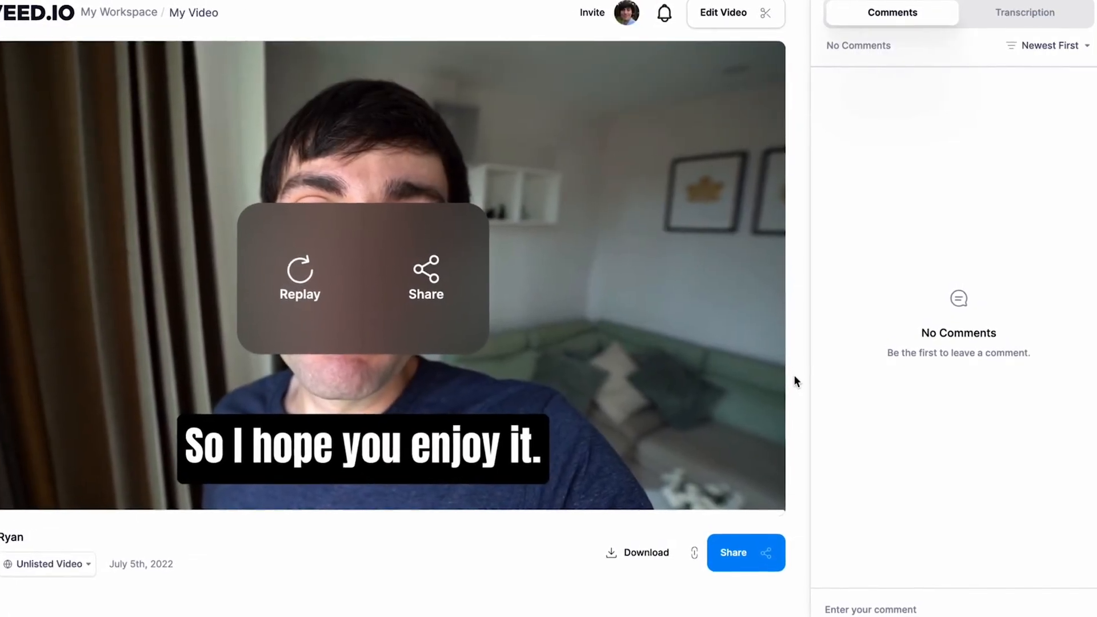
- Show the timed transcription panel and check the Unlisted Video privacy dropdown
{"action": "left_click", "coordinate": [1025, 13]}
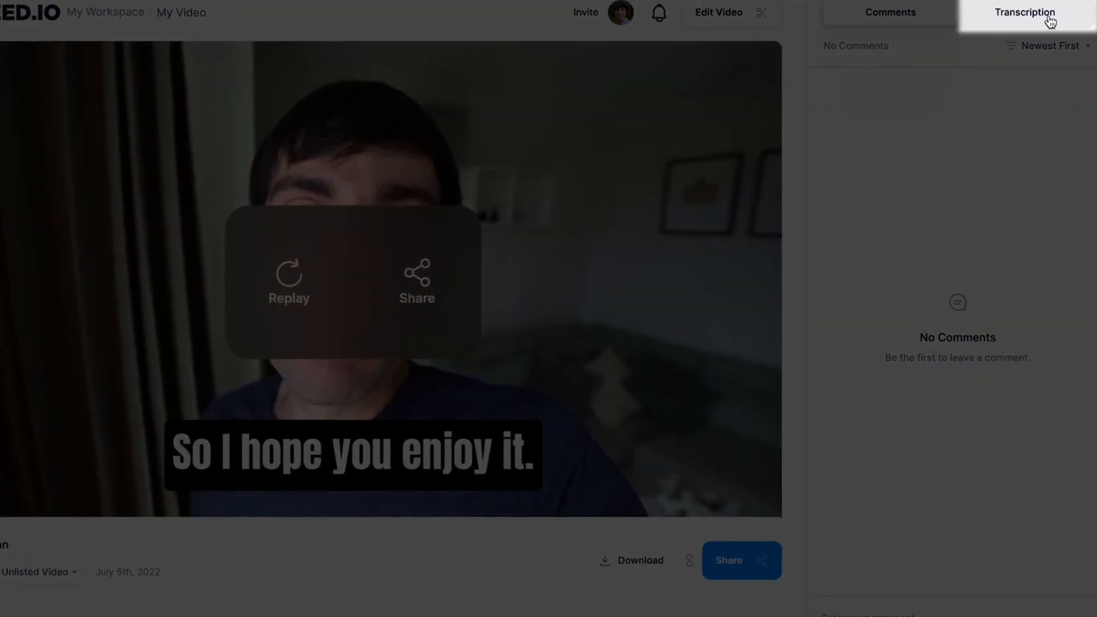
{"action": "left_click", "coordinate": [1025, 13]}
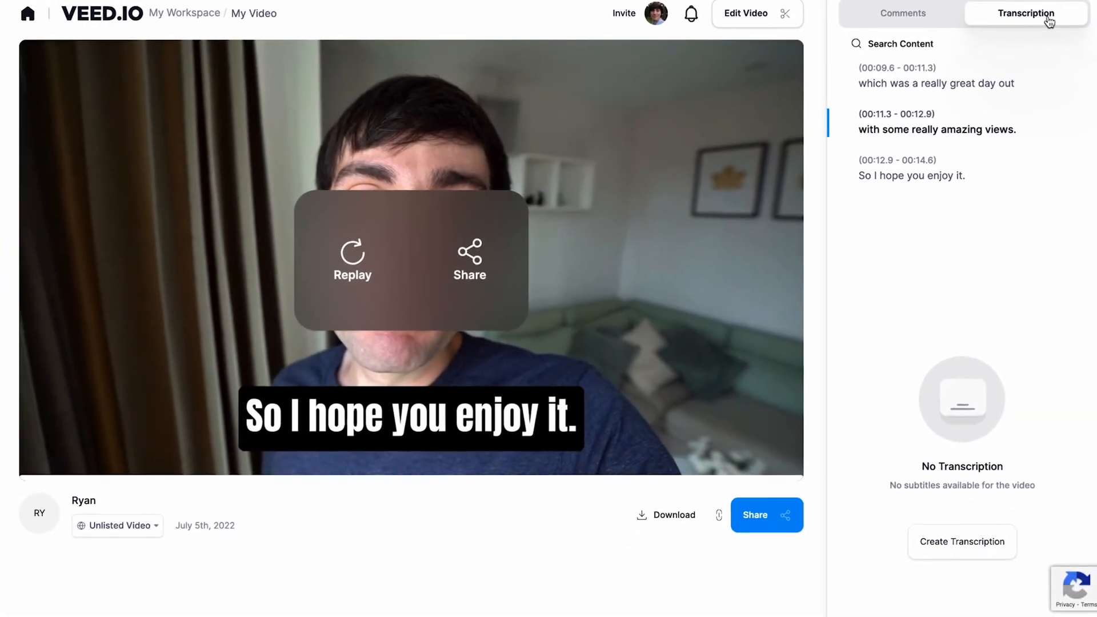
{"action": "mouse_move", "coordinate": [122, 526]}
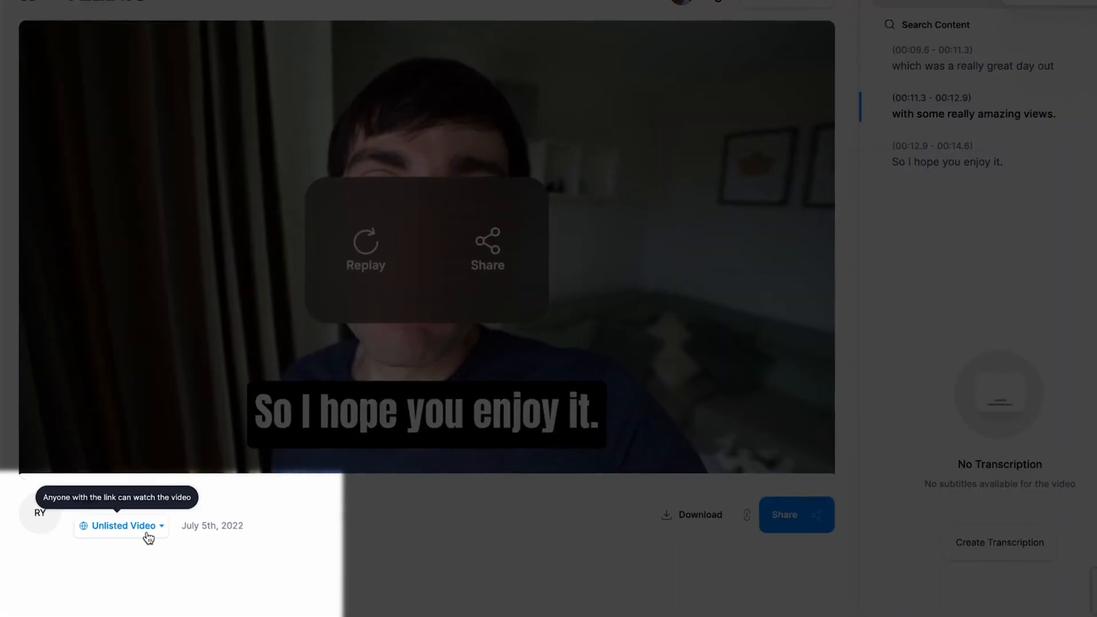
{"action": "left_click", "coordinate": [121, 526]}
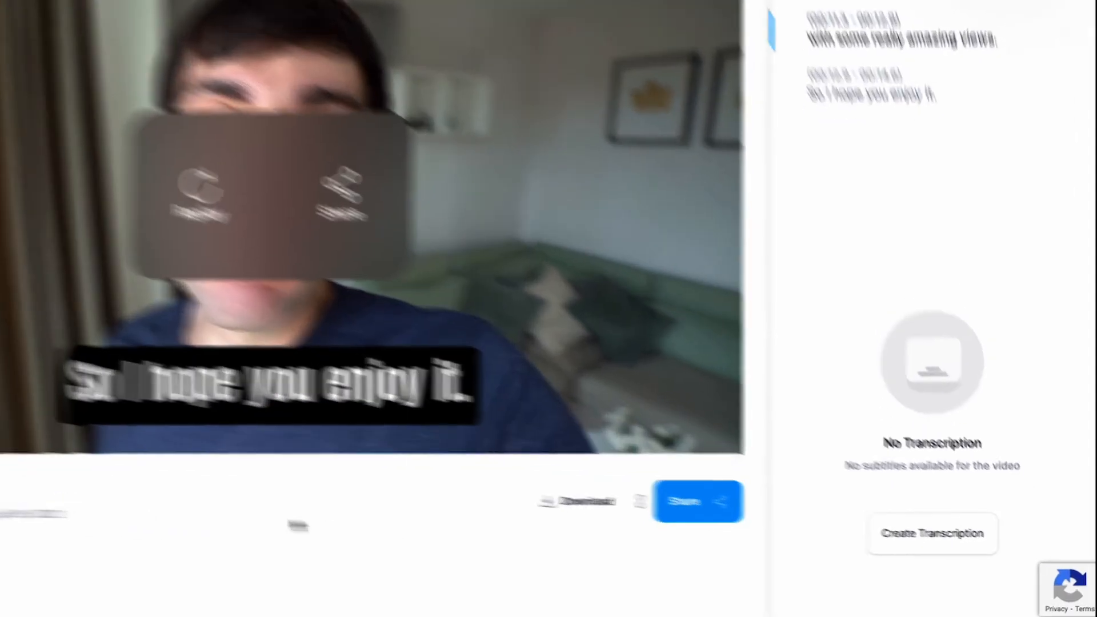
- Go back to the VEED dashboard listing My Video and the draft project
{"action": "left_click", "coordinate": [427, 476]}
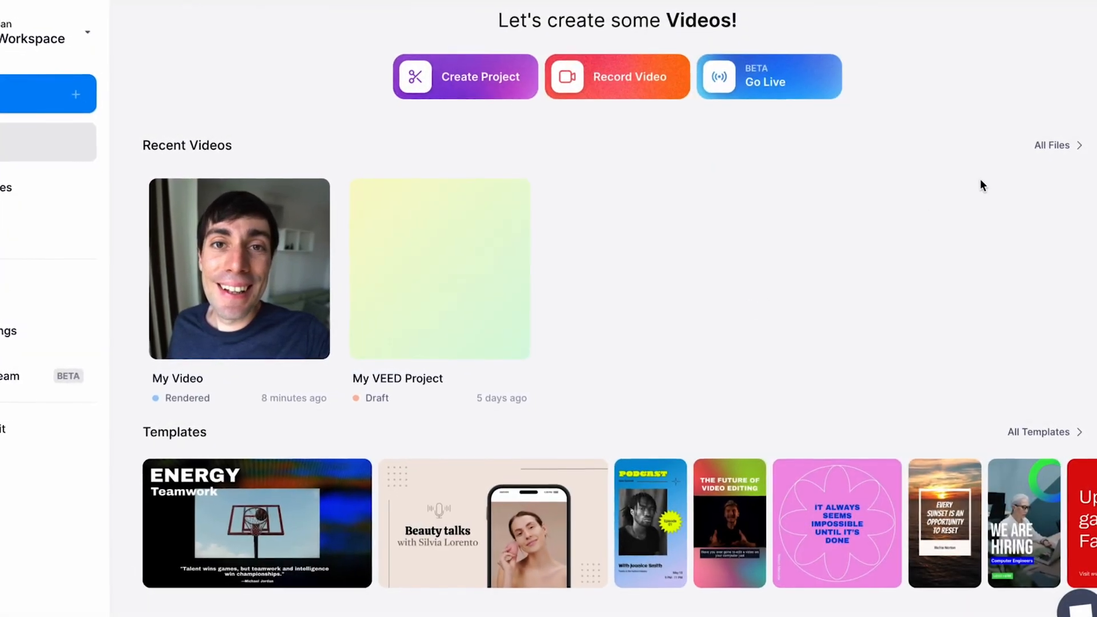
- Show All Files and bring up the three-dot options menu for My Video
{"action": "left_click", "coordinate": [1051, 144]}
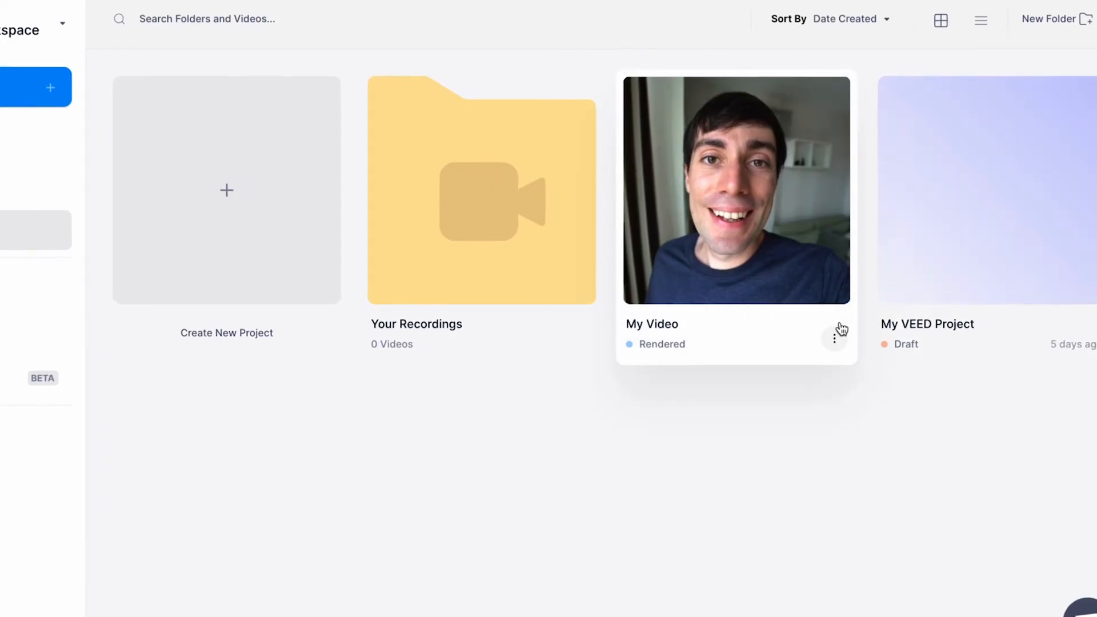
{"action": "left_click", "coordinate": [834, 338]}
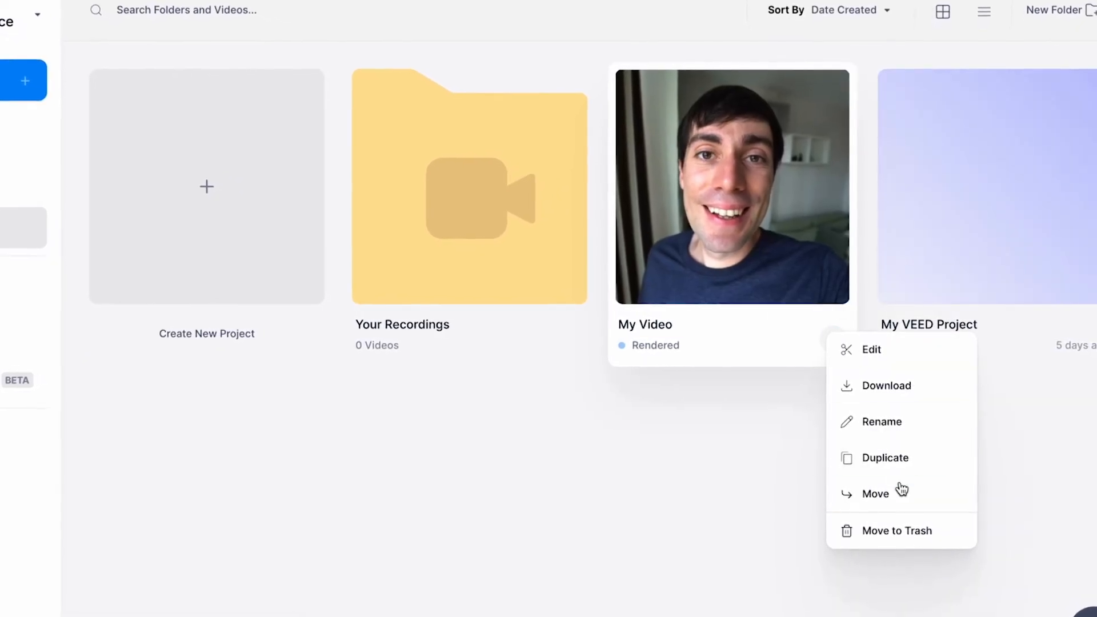